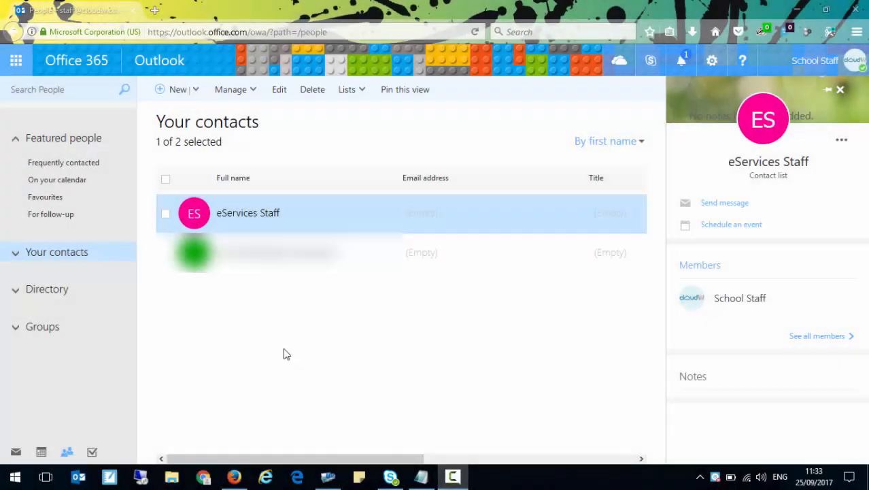
mouse_move(275, 302)
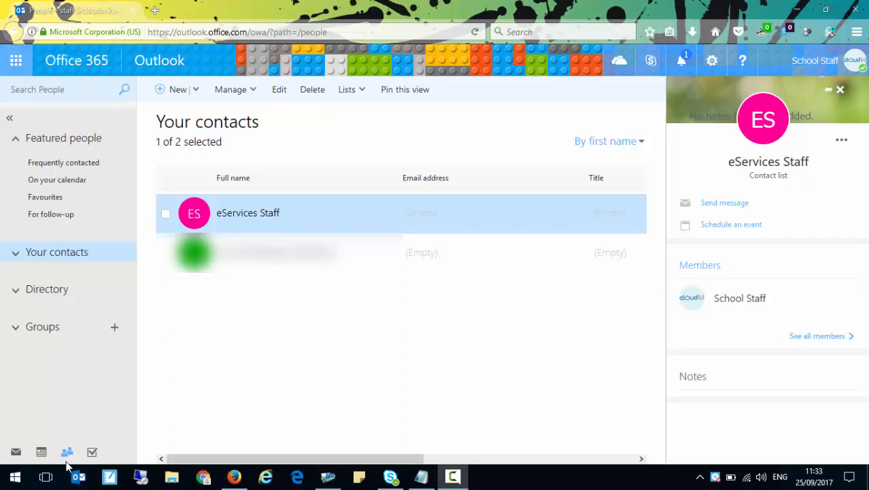
mouse_move(67, 451)
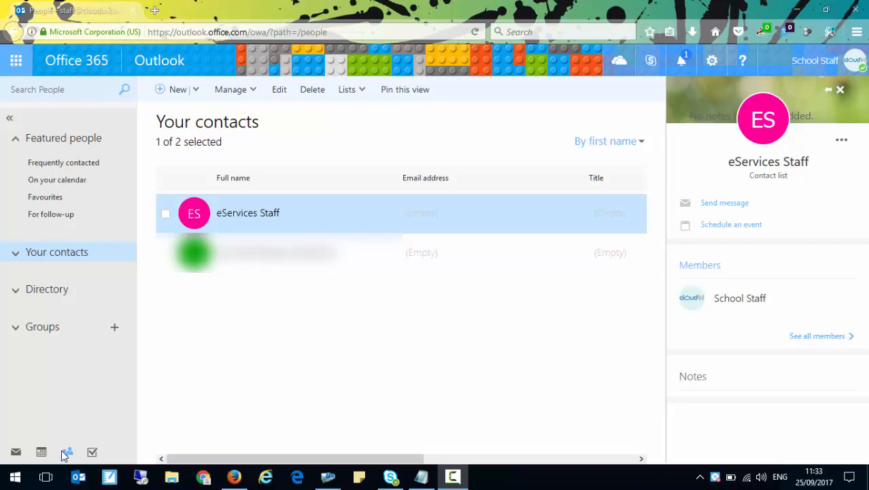
mouse_move(16, 60)
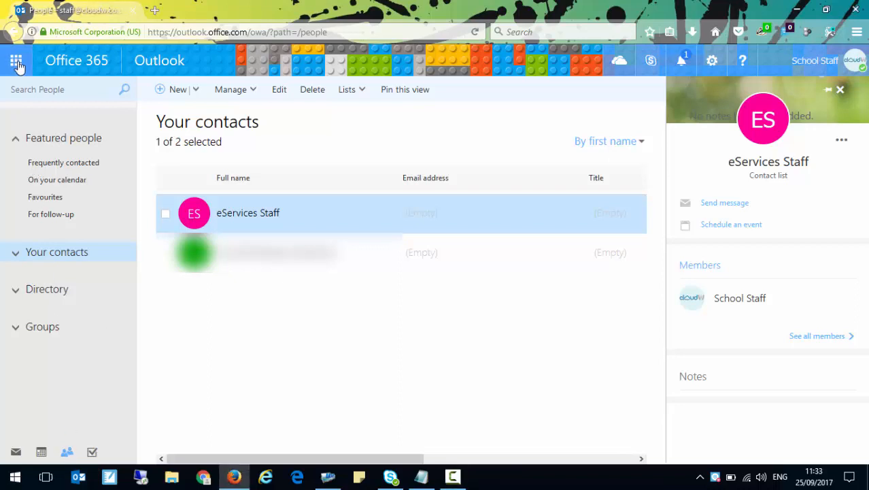
Close the eServices Staff details so no contact is selected in Your contacts
click(841, 90)
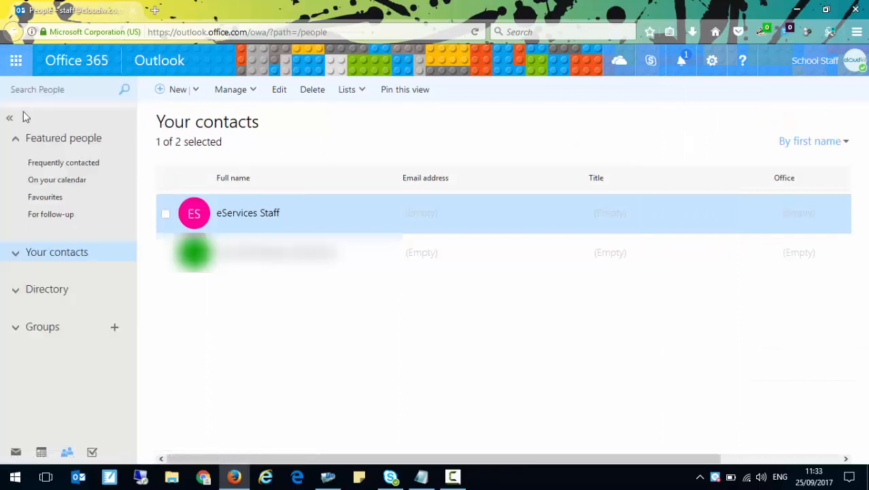
mouse_move(39, 256)
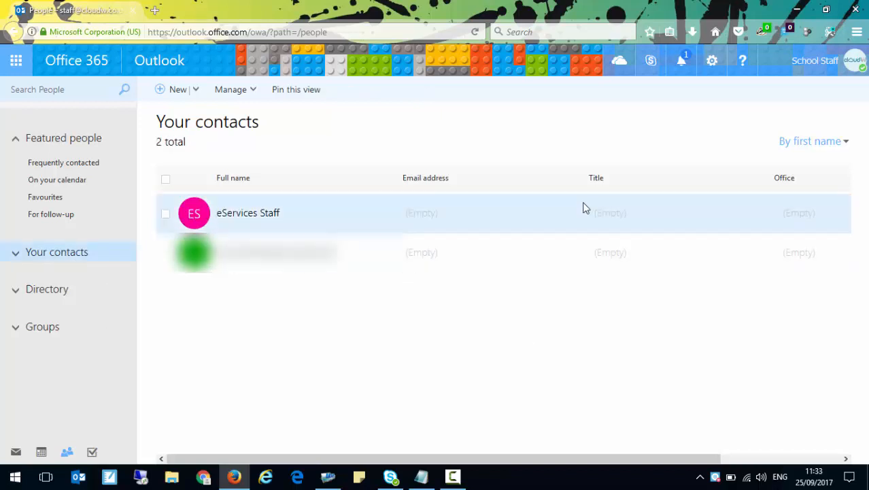
mouse_move(251, 220)
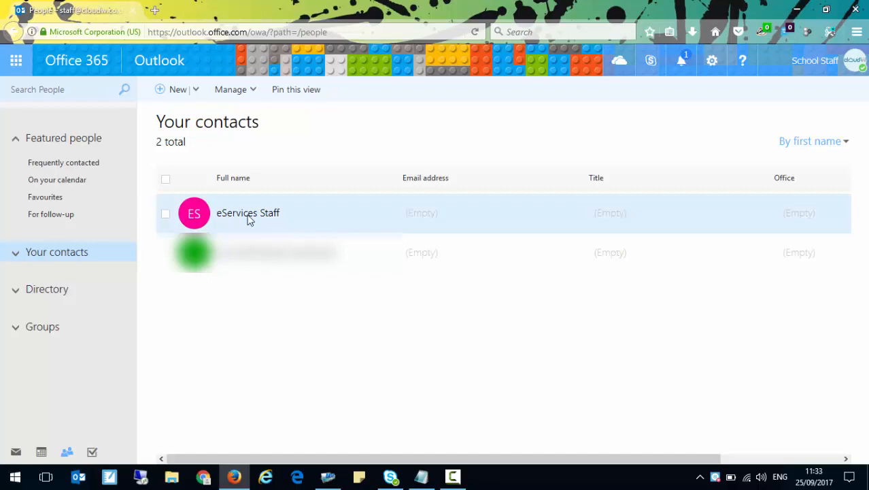
mouse_move(231, 221)
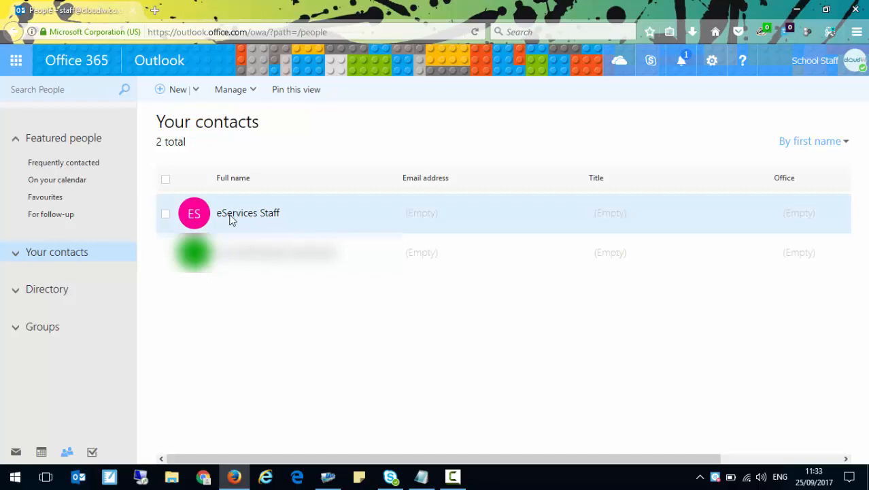
Select the eServices Staff list and show its More actions menu with edit and delete options
click(248, 213)
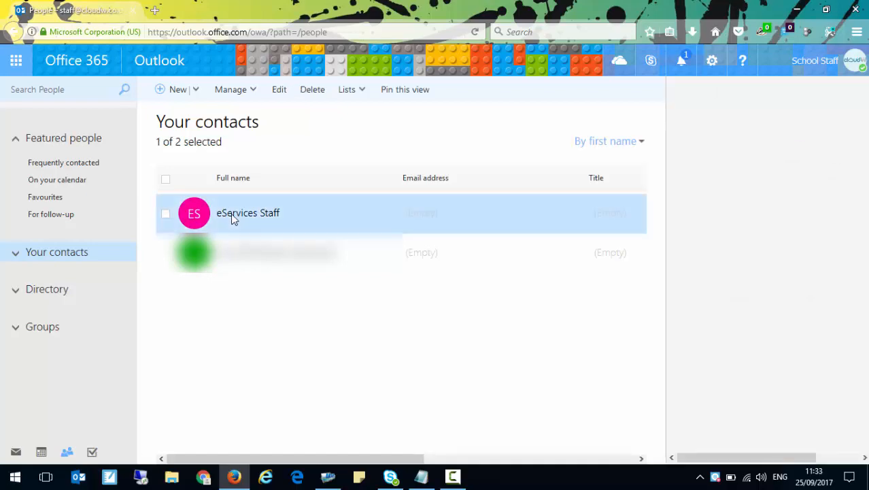
click(248, 212)
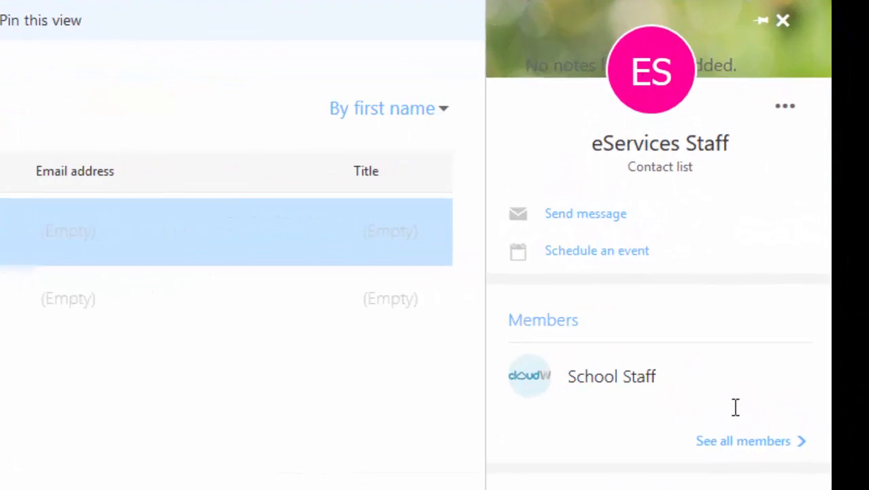
mouse_move(614, 343)
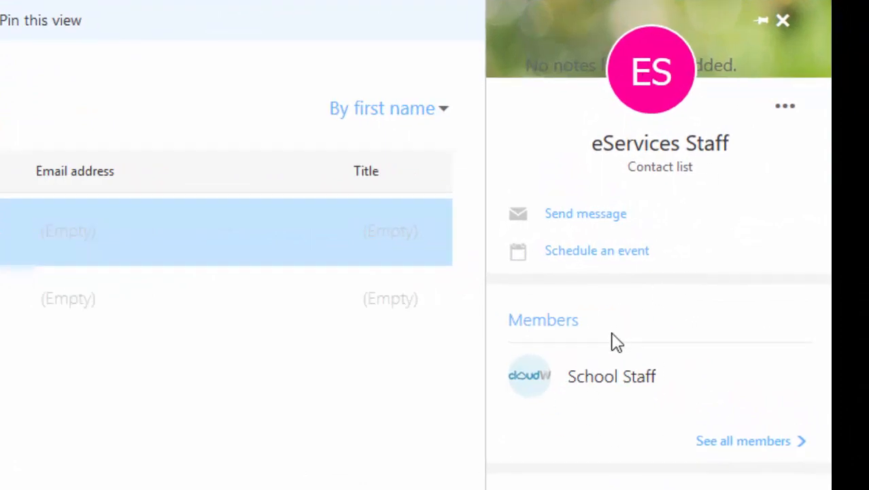
mouse_move(678, 242)
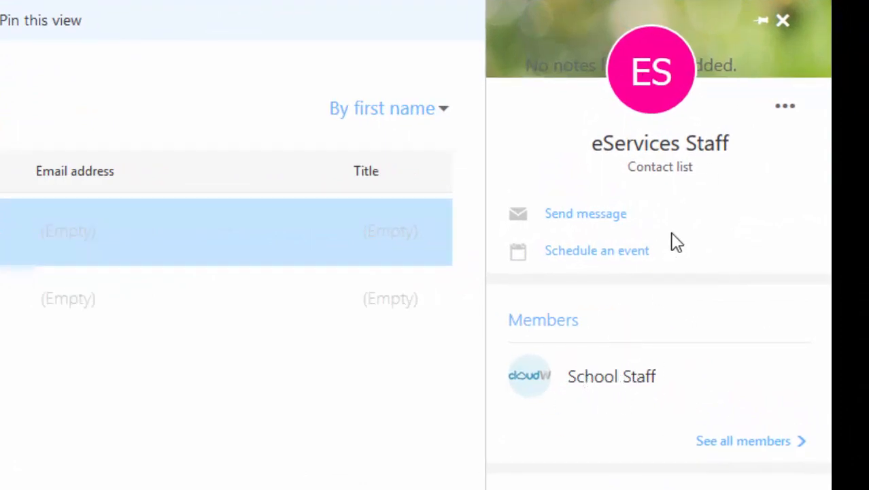
mouse_move(718, 242)
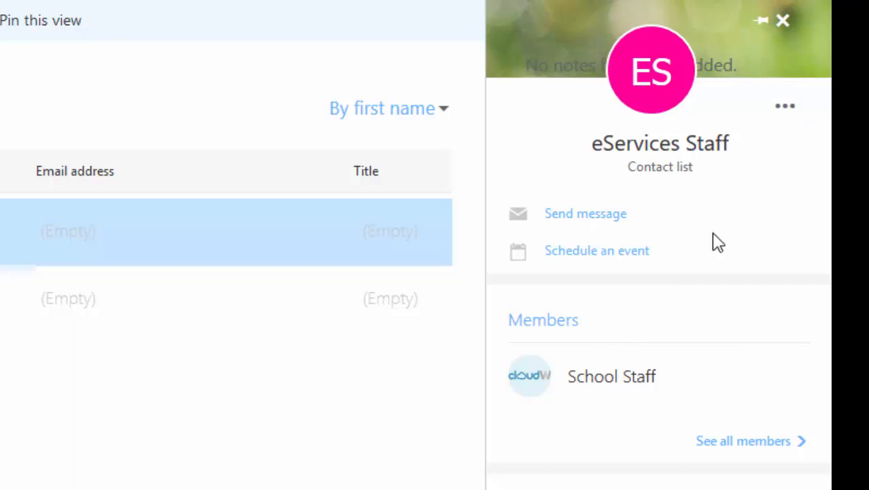
mouse_move(786, 106)
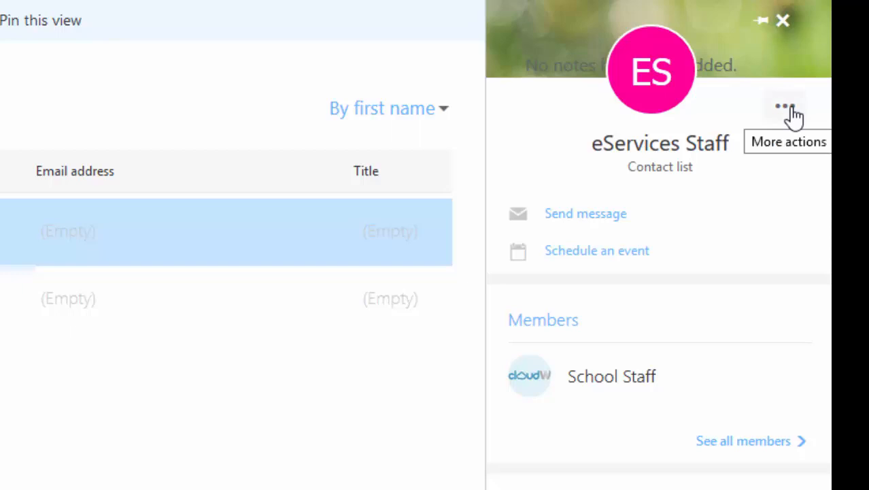
click(786, 106)
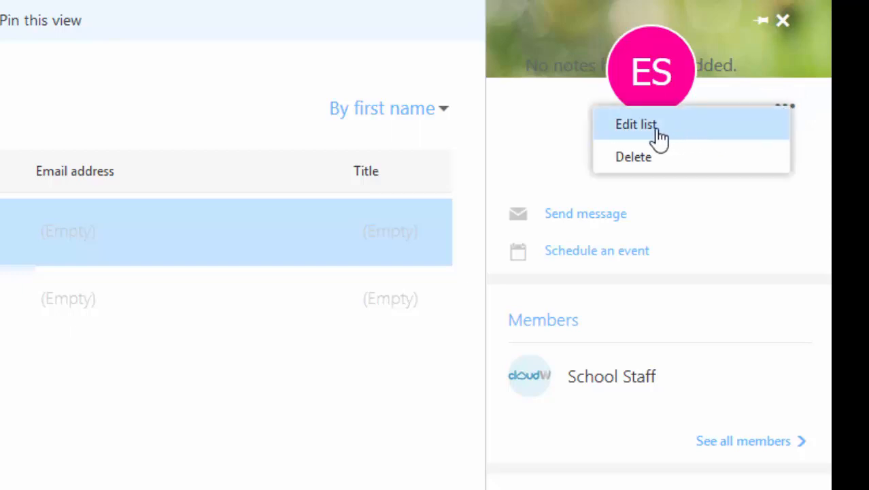
mouse_move(632, 157)
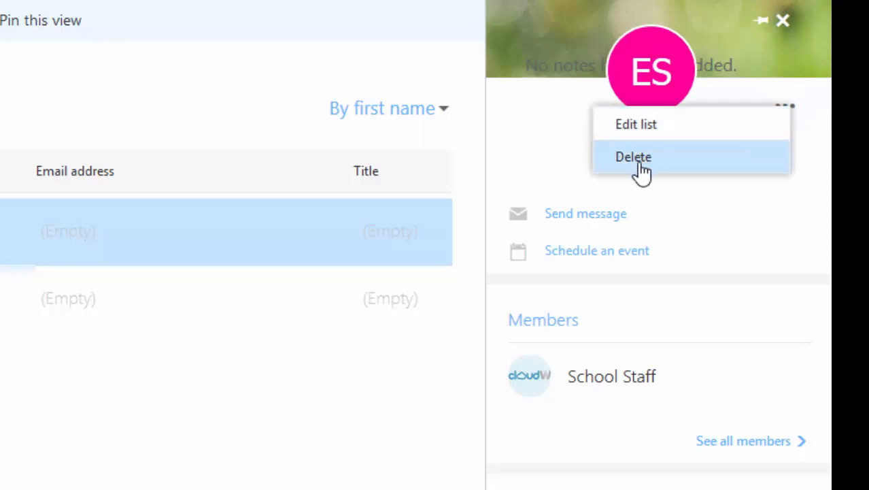
mouse_move(637, 124)
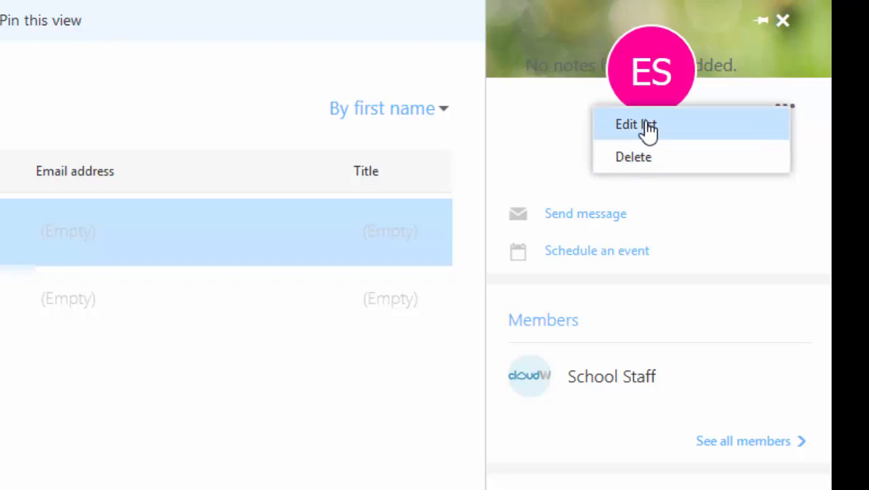
Choose Edit list, focus the Notes field, then Cancel without saving changes
click(636, 125)
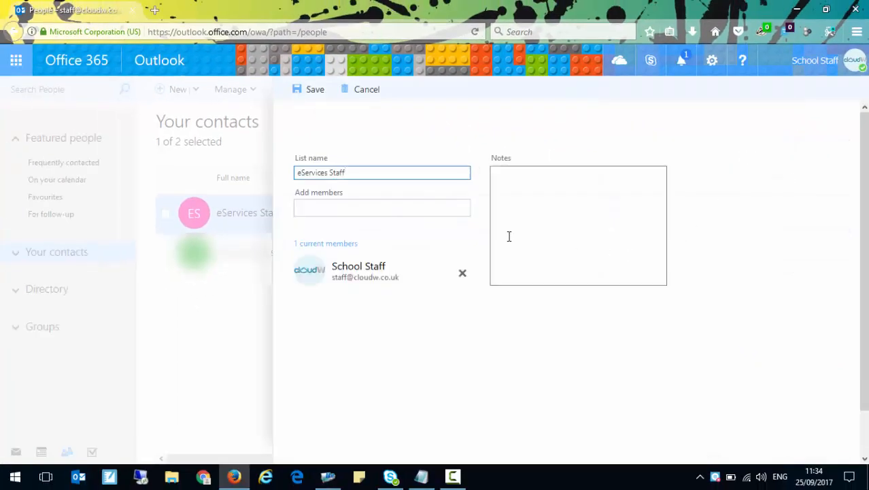
click(381, 207)
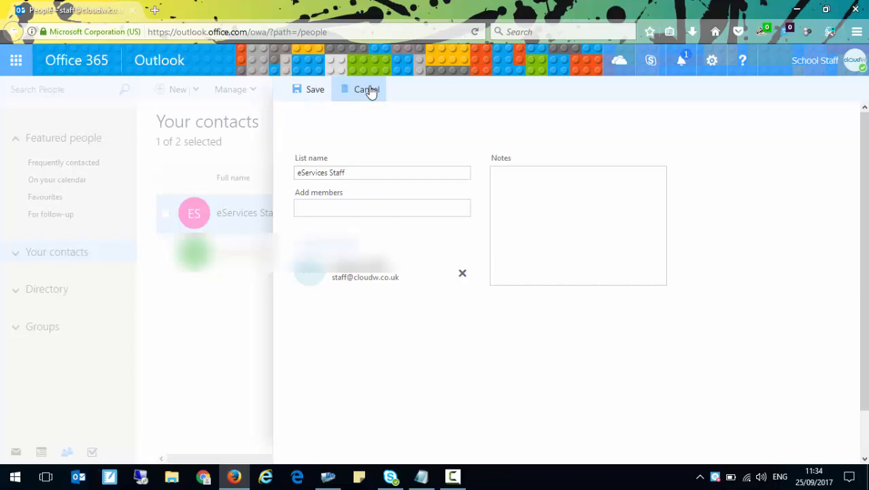
click(366, 90)
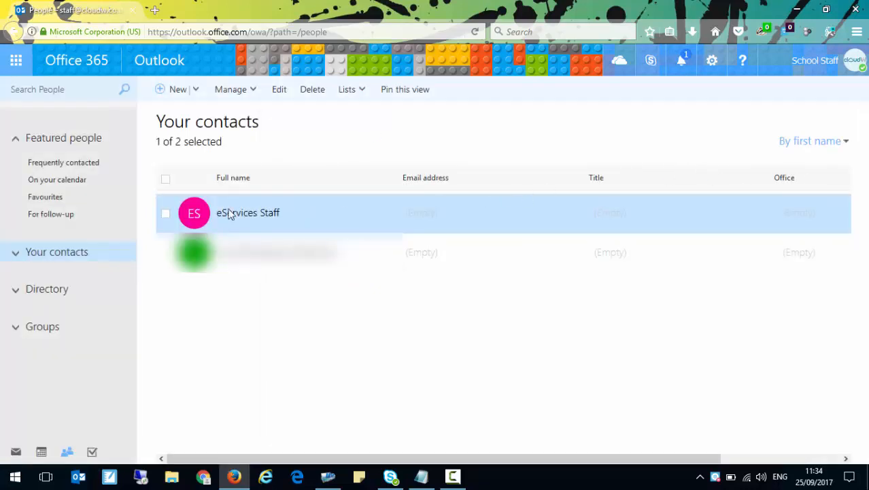